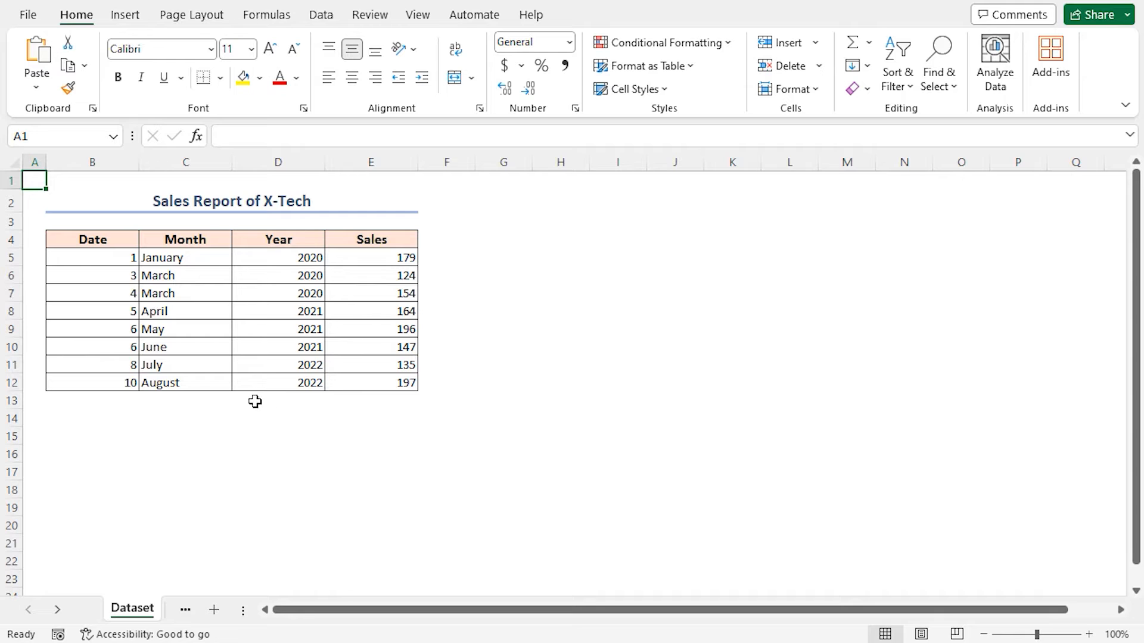
mouse_move(142, 449)
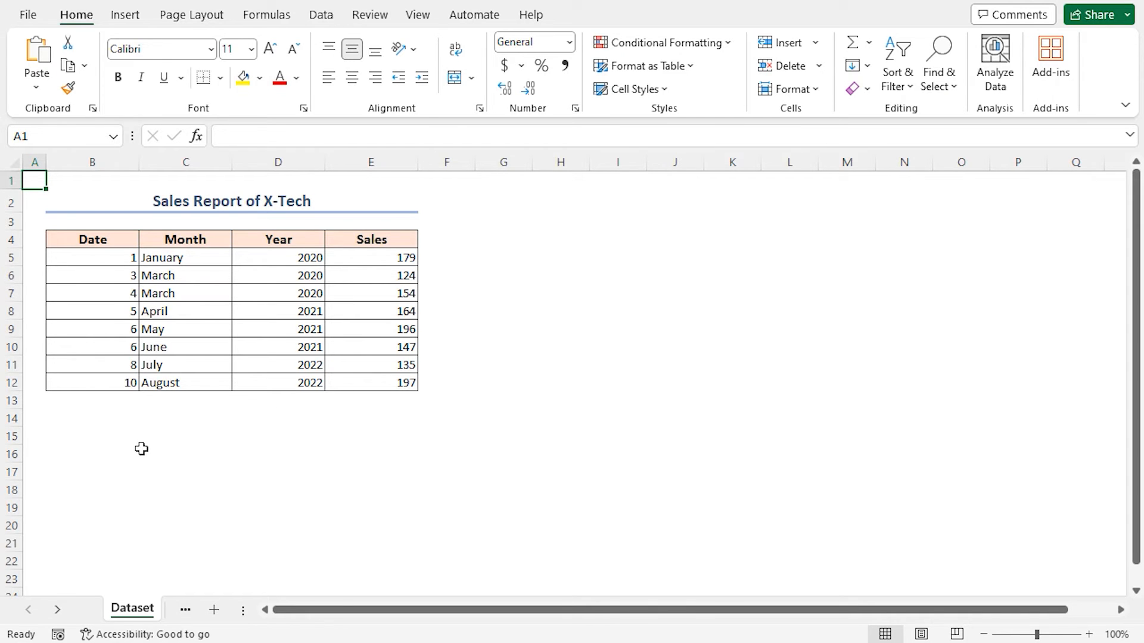
Step: Switch to the Date Hierarchy sheet holding the Date, Month, Year and Sales table
click(213, 609)
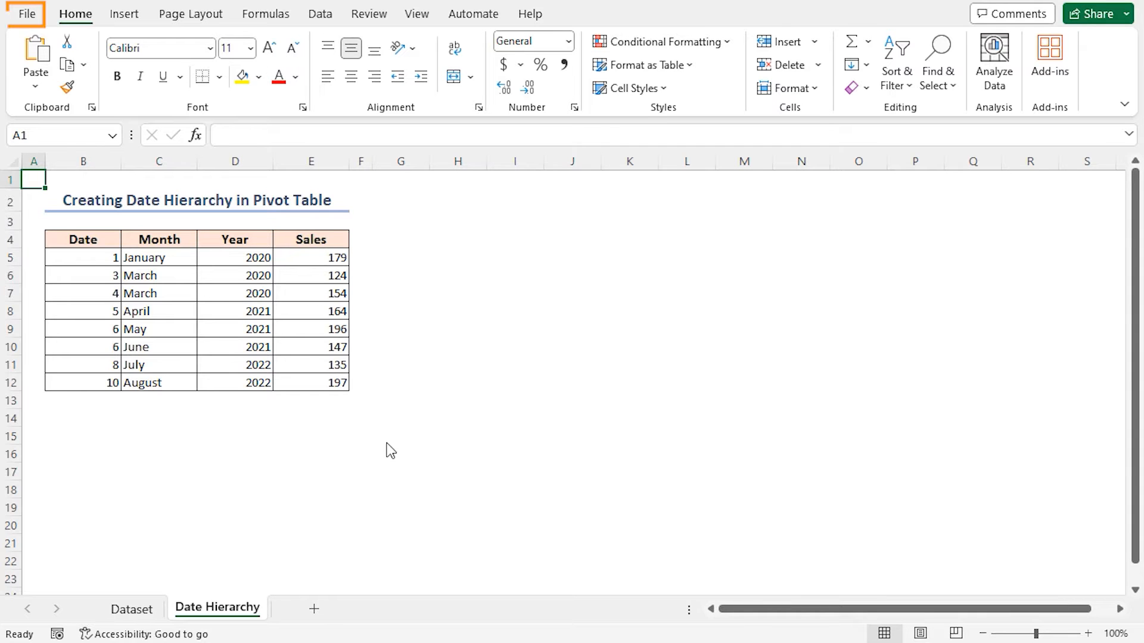
Step: Reach the Add-ins page of Excel Options from the File menu
click(28, 13)
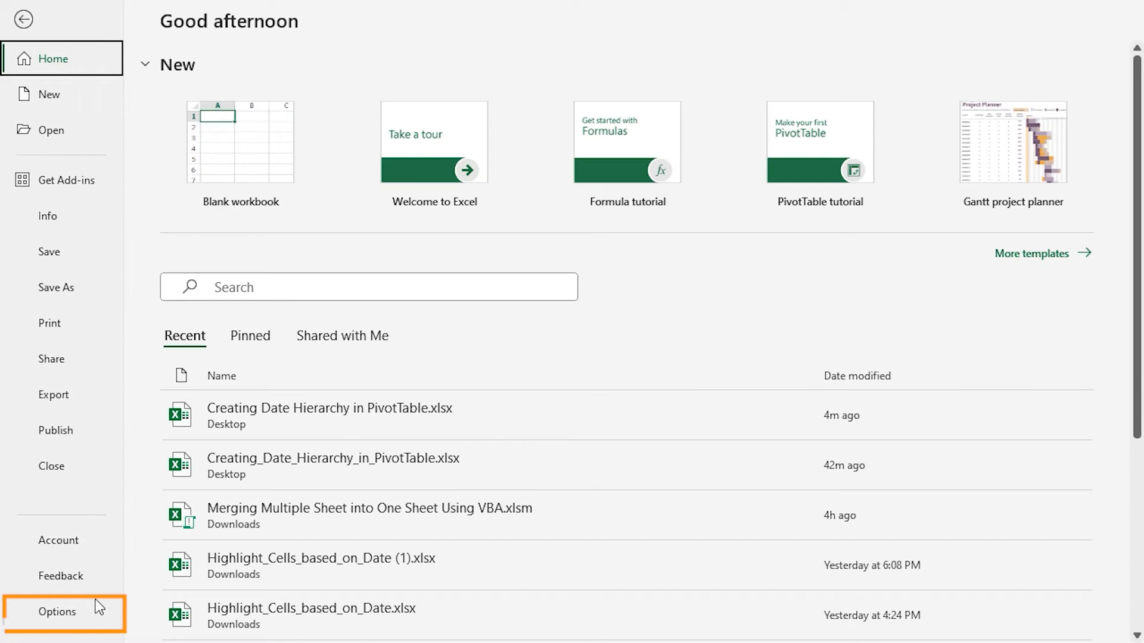
click(57, 611)
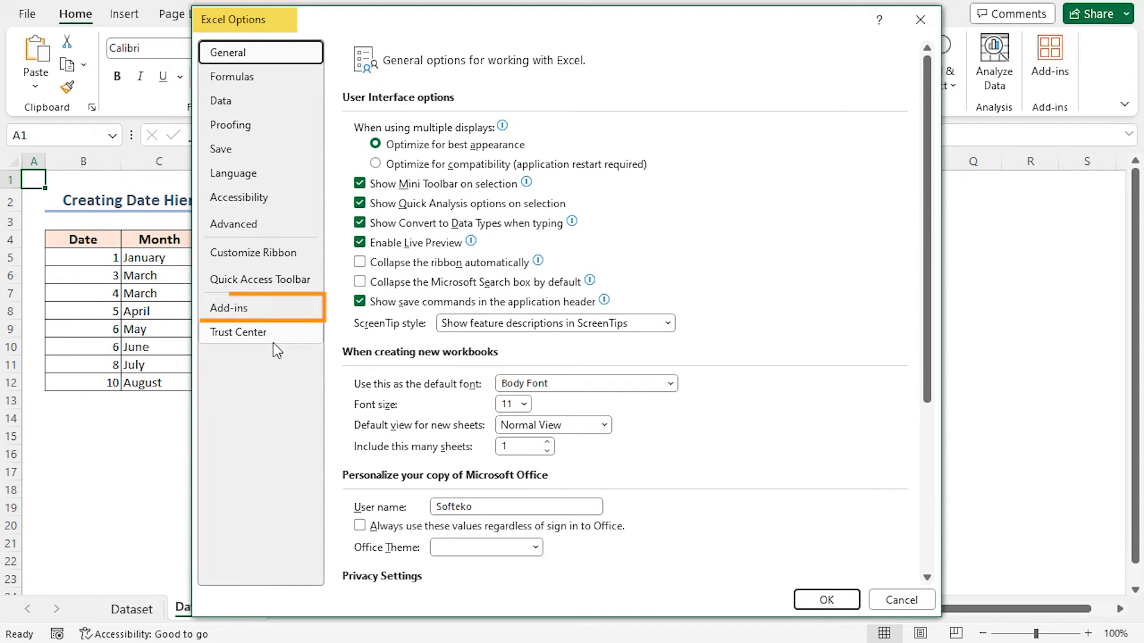
click(229, 308)
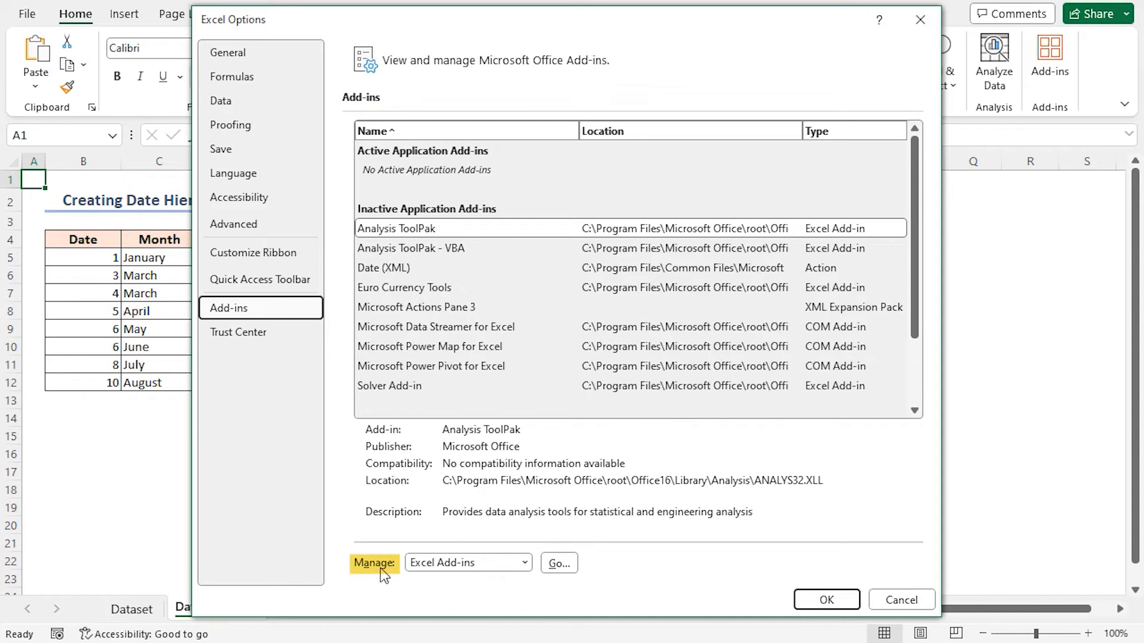
Step: Manage COM Add-ins and enable Microsoft Power Pivot for Excel
click(524, 562)
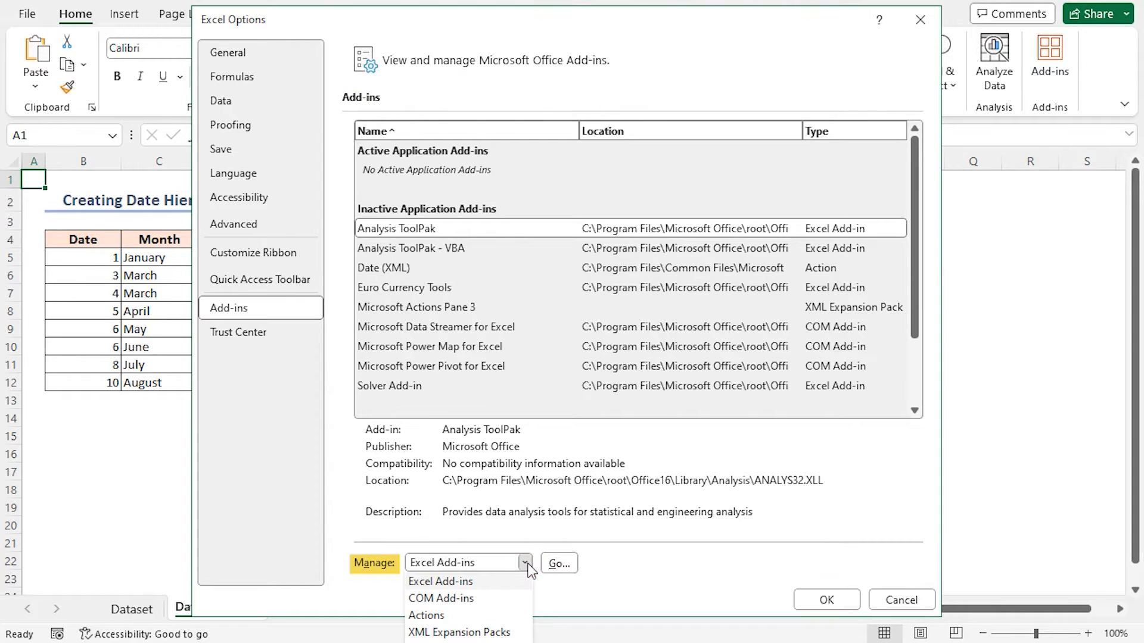
click(441, 598)
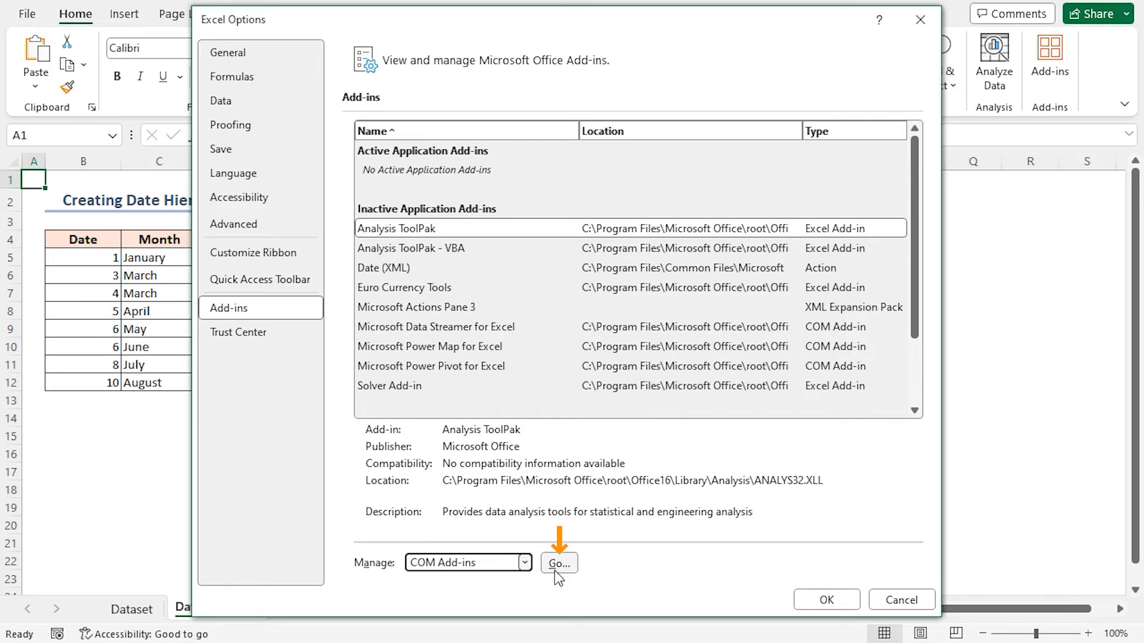
click(557, 562)
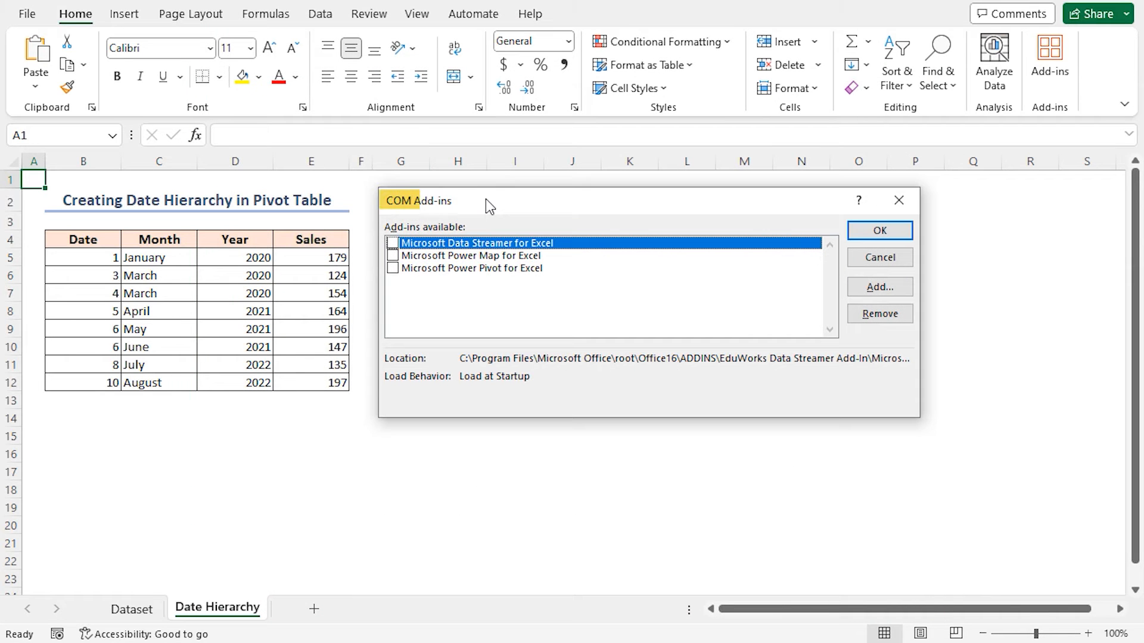
mouse_move(485, 229)
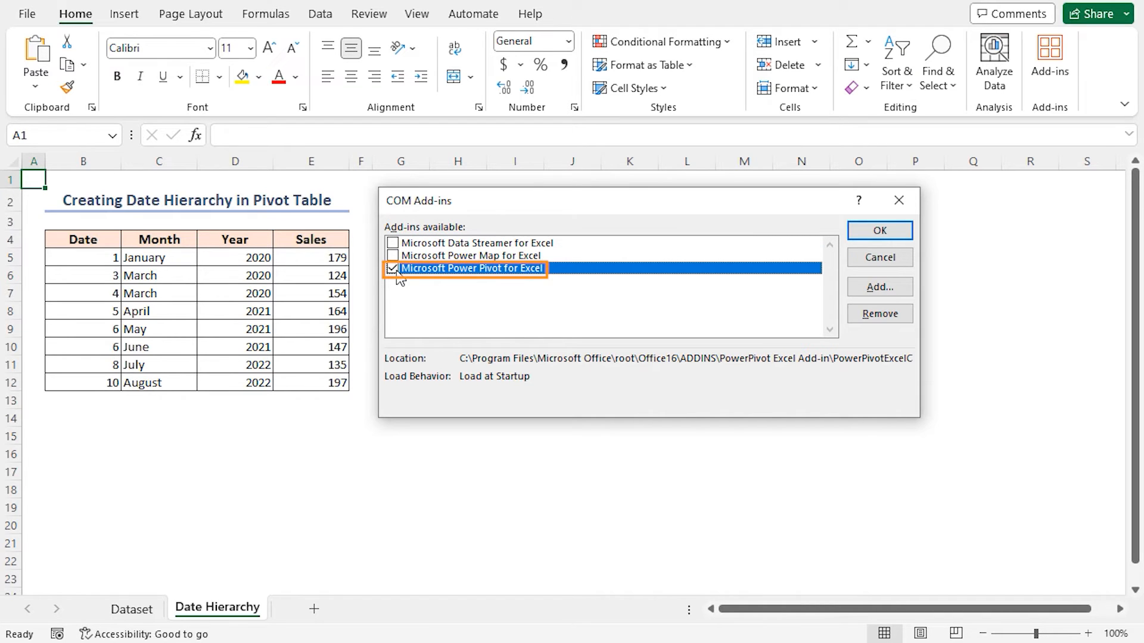
click(880, 229)
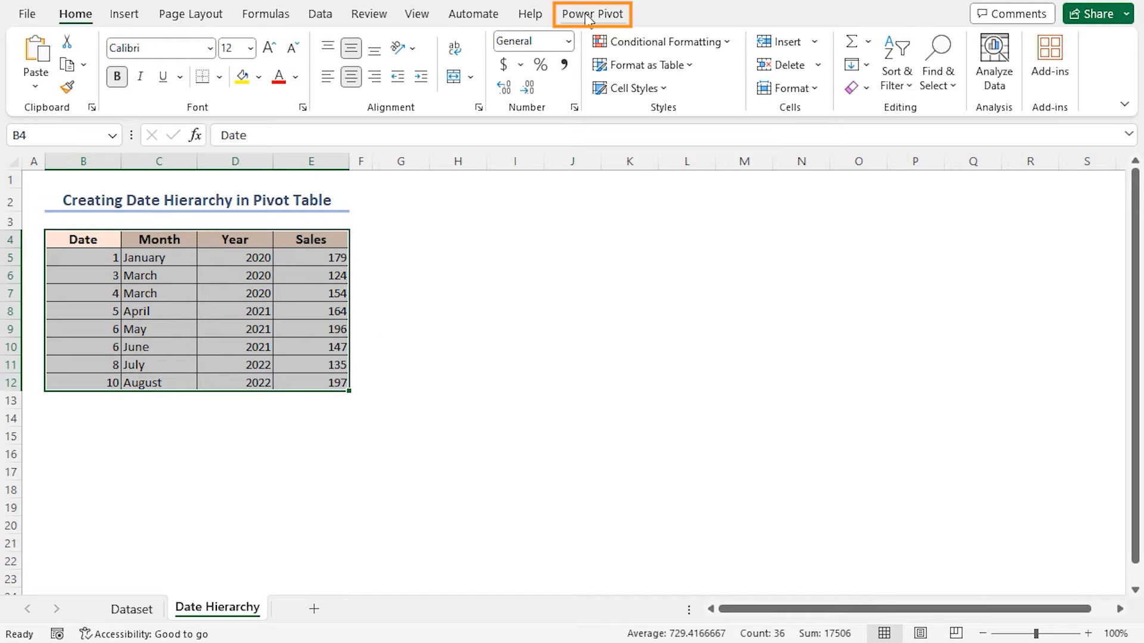
Step: Add the sales range B4:E12 to the Data Model as a table with headers via the Power Pivot tab
click(592, 13)
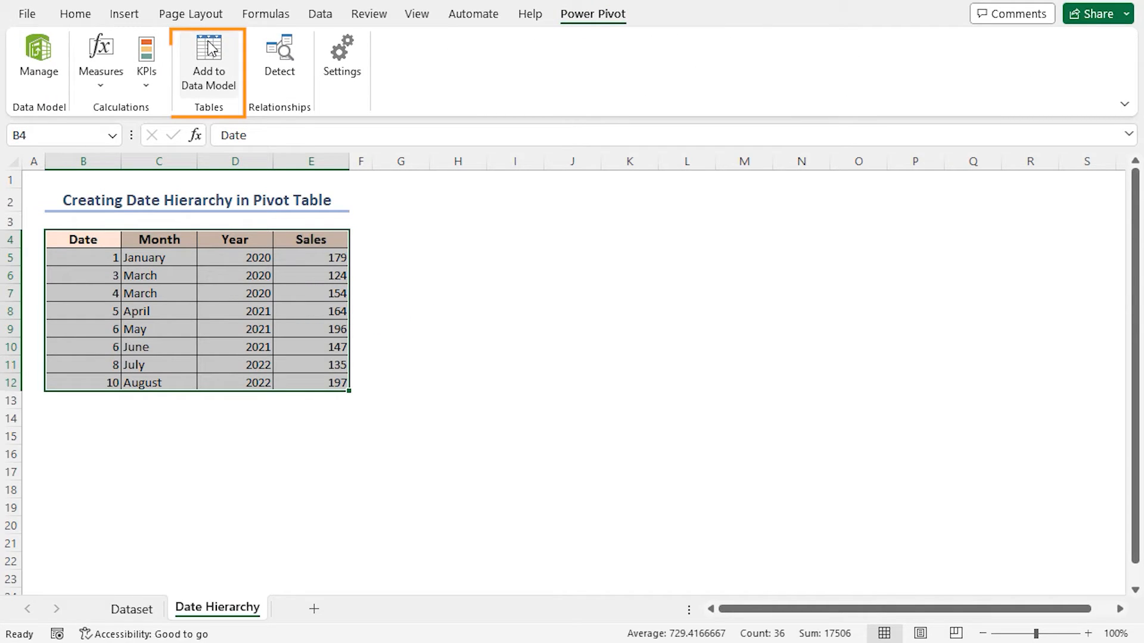
mouse_move(212, 110)
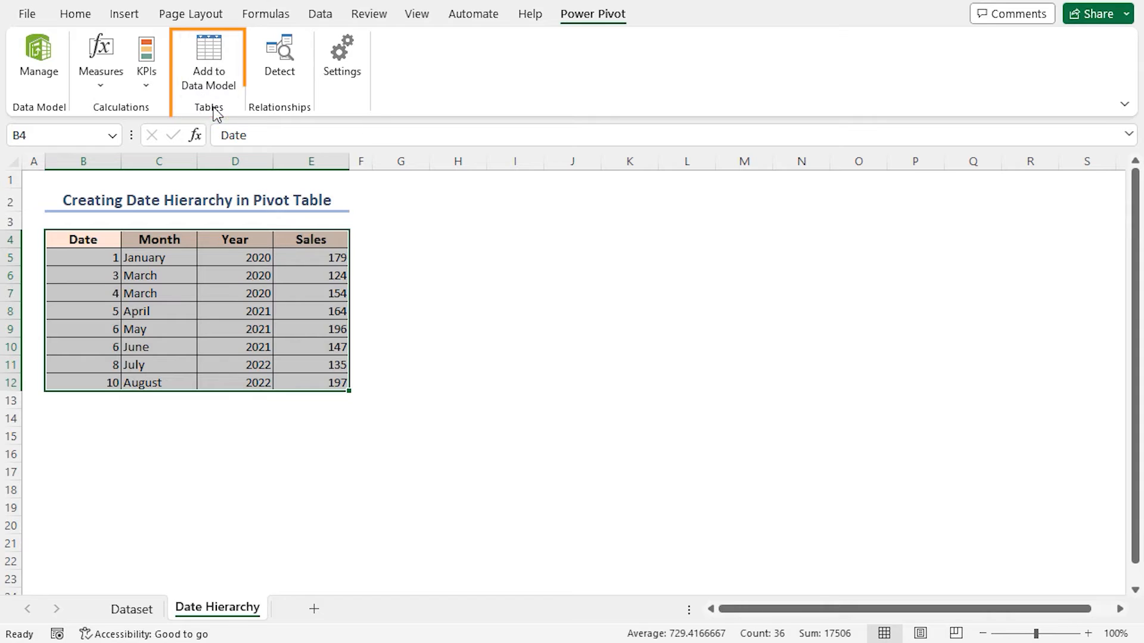
click(208, 55)
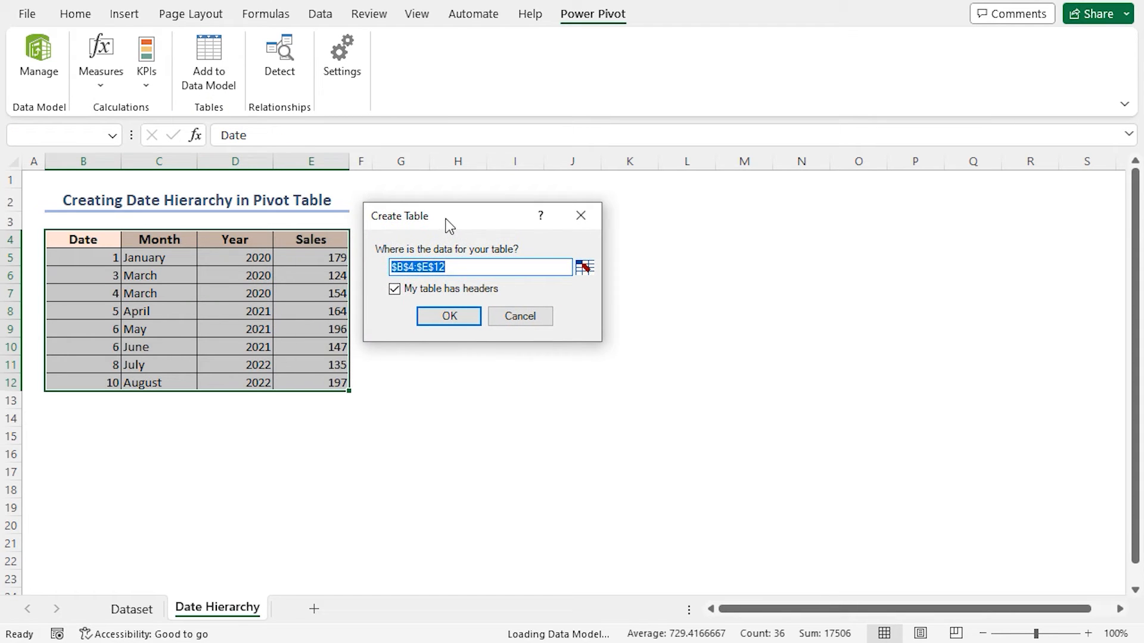
click(479, 266)
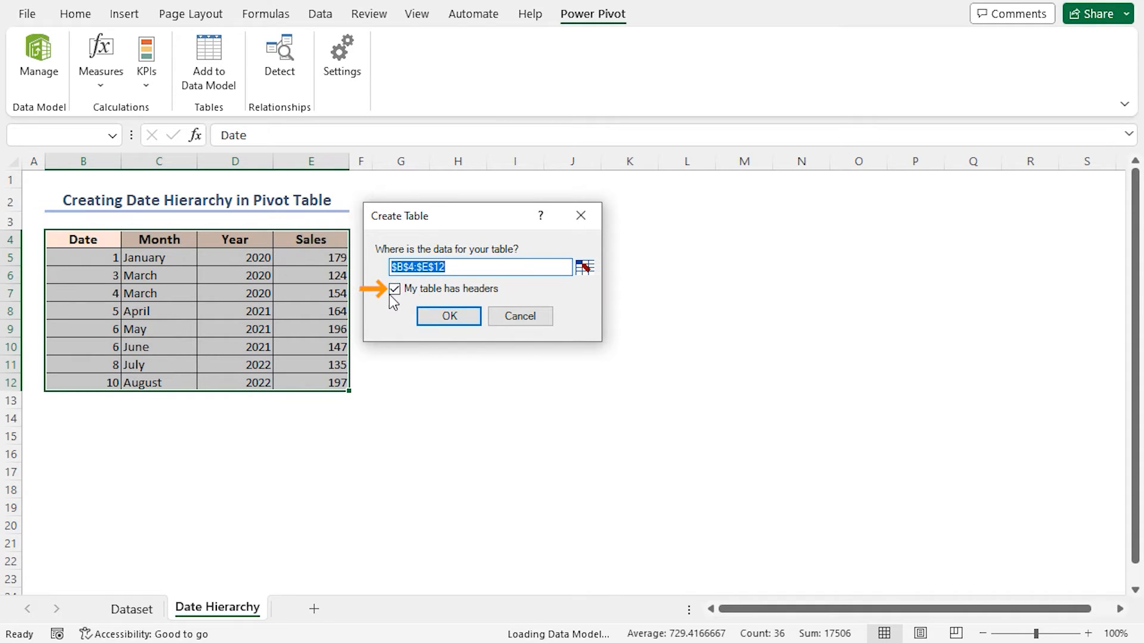
click(448, 316)
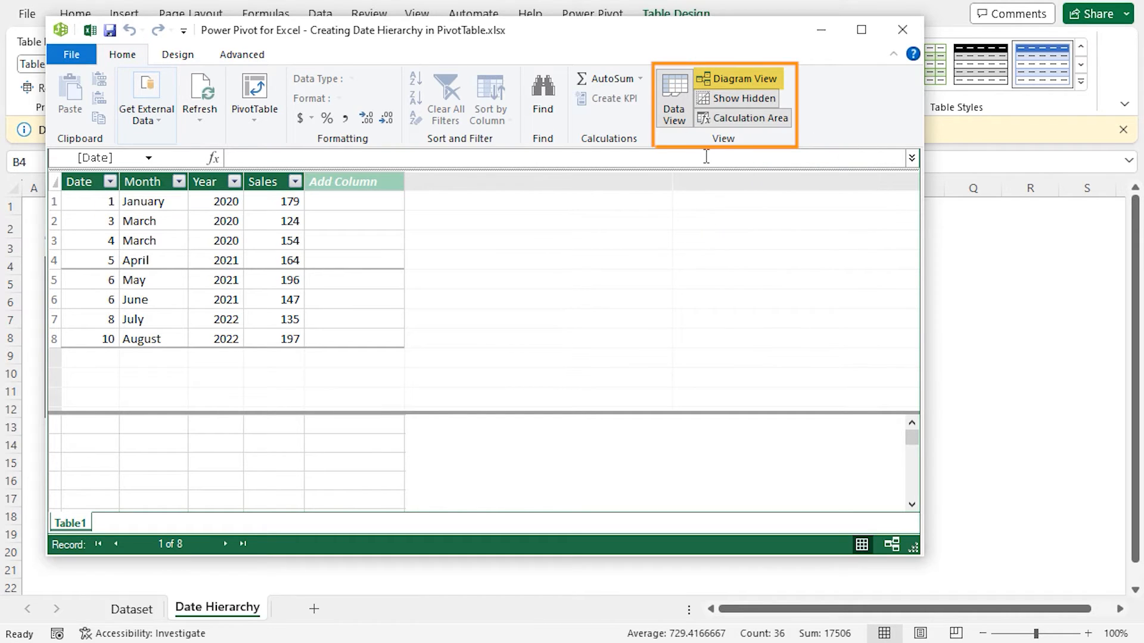
Step: Show Table1 in Diagram View with its Date, Month, Year and Sales fields
click(742, 79)
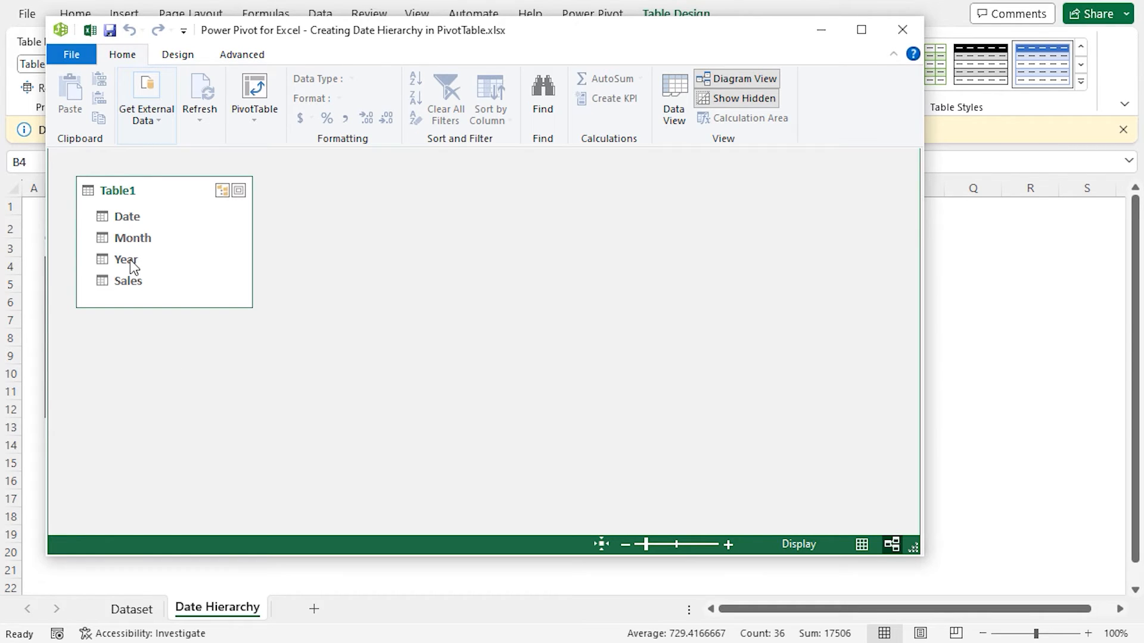
Step: Create a new hierarchy in Table1 starting from the Year column
click(125, 259)
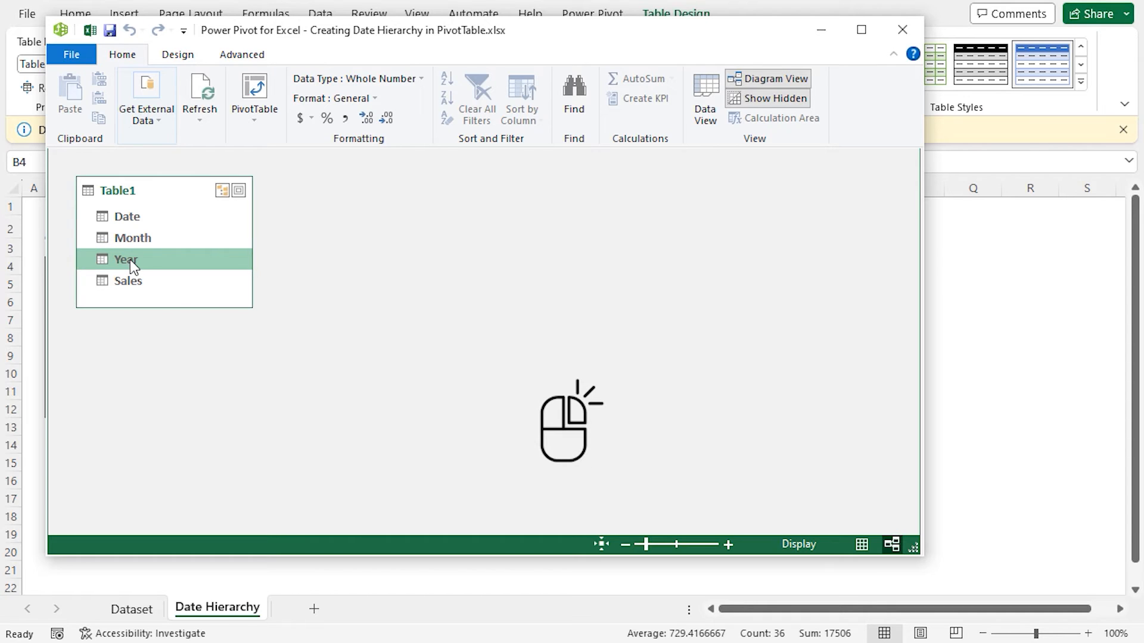
right_click(125, 258)
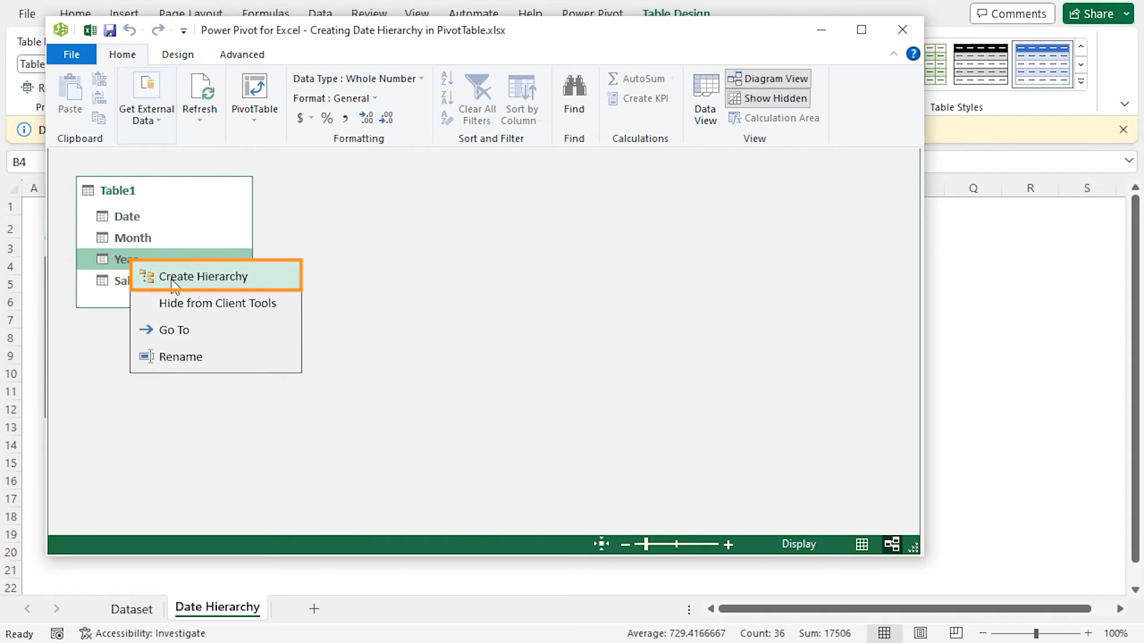
click(203, 275)
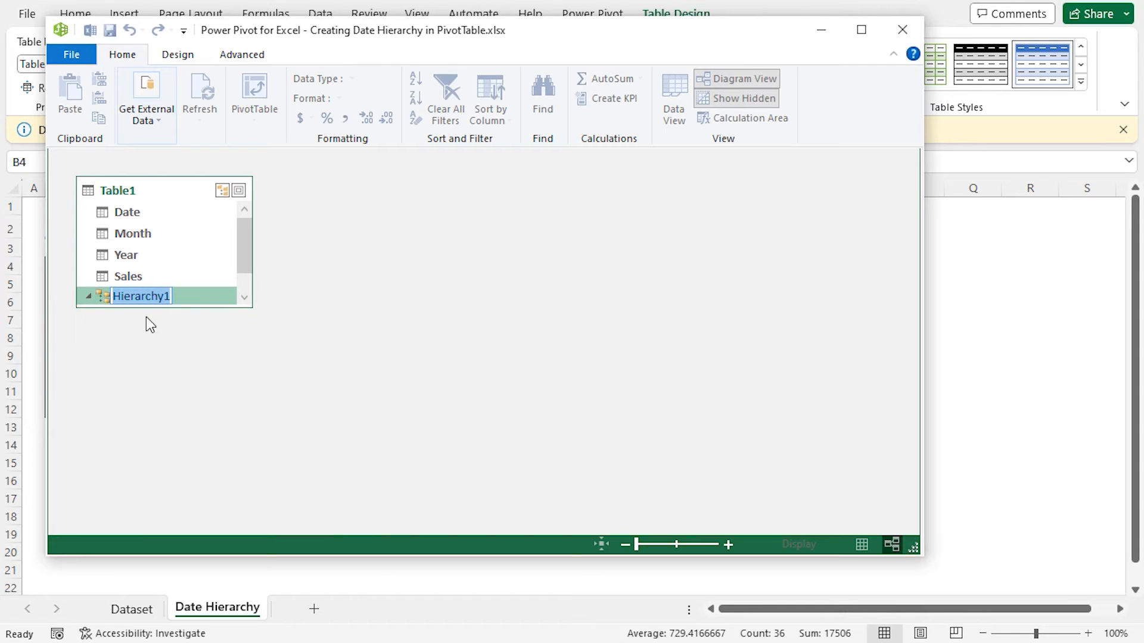
mouse_move(161, 324)
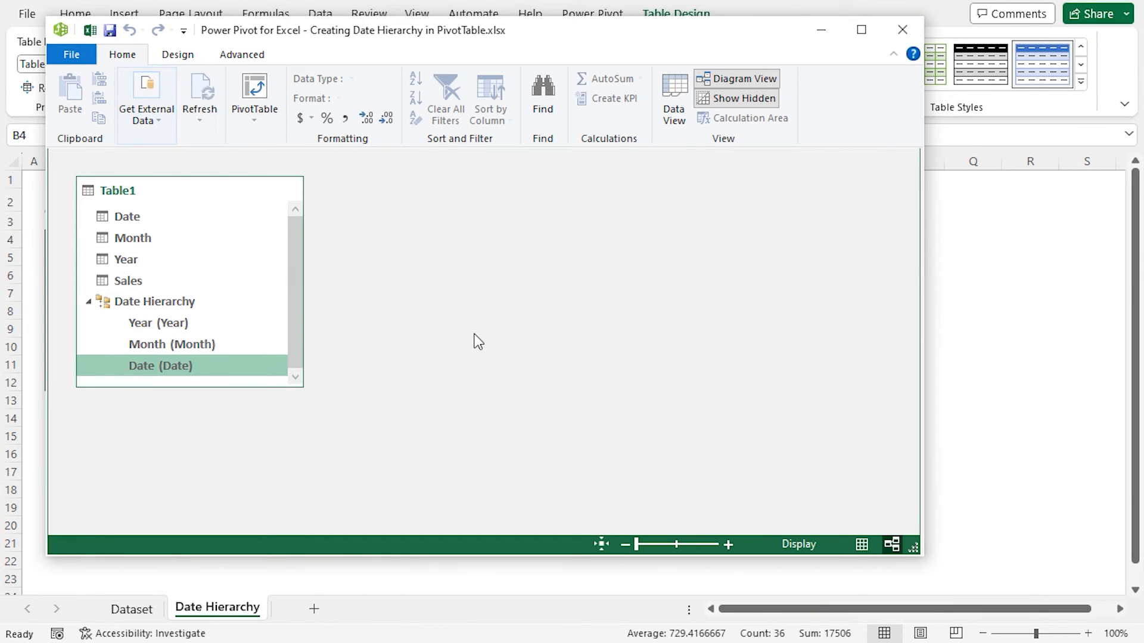
mouse_move(485, 332)
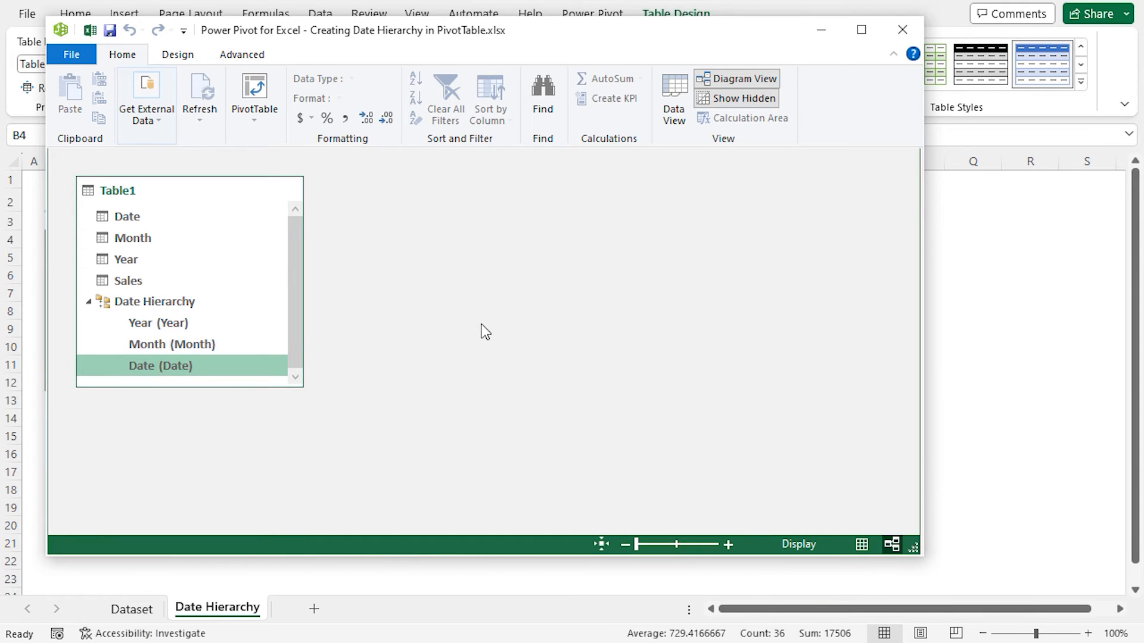
mouse_move(271, 142)
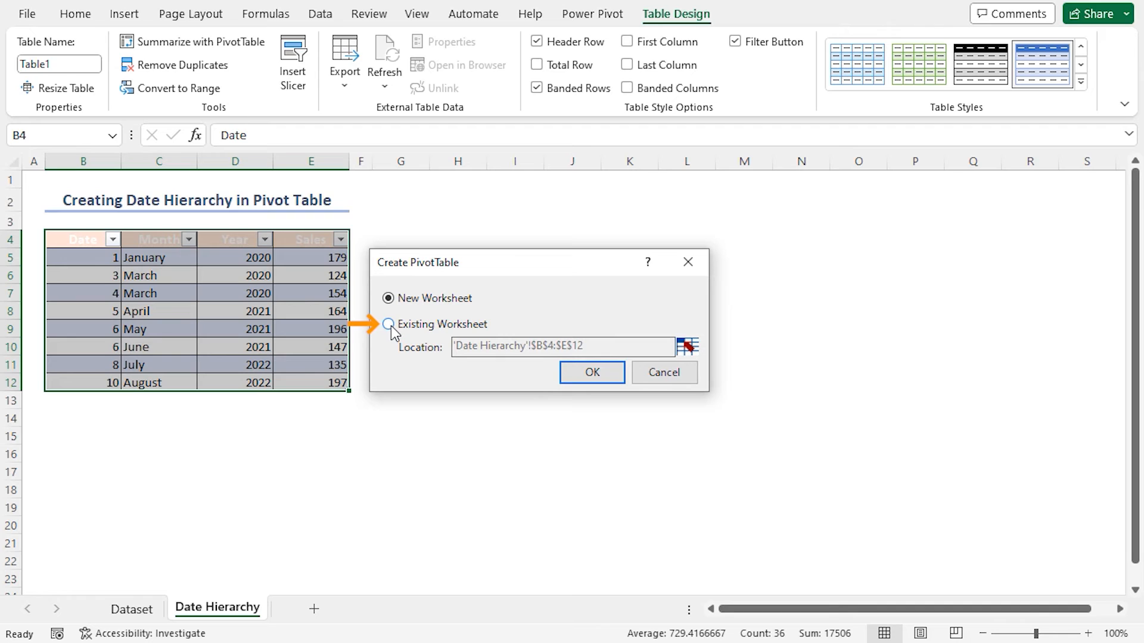
Step: Place the new PivotTable on the existing worksheet at cell G4
click(388, 324)
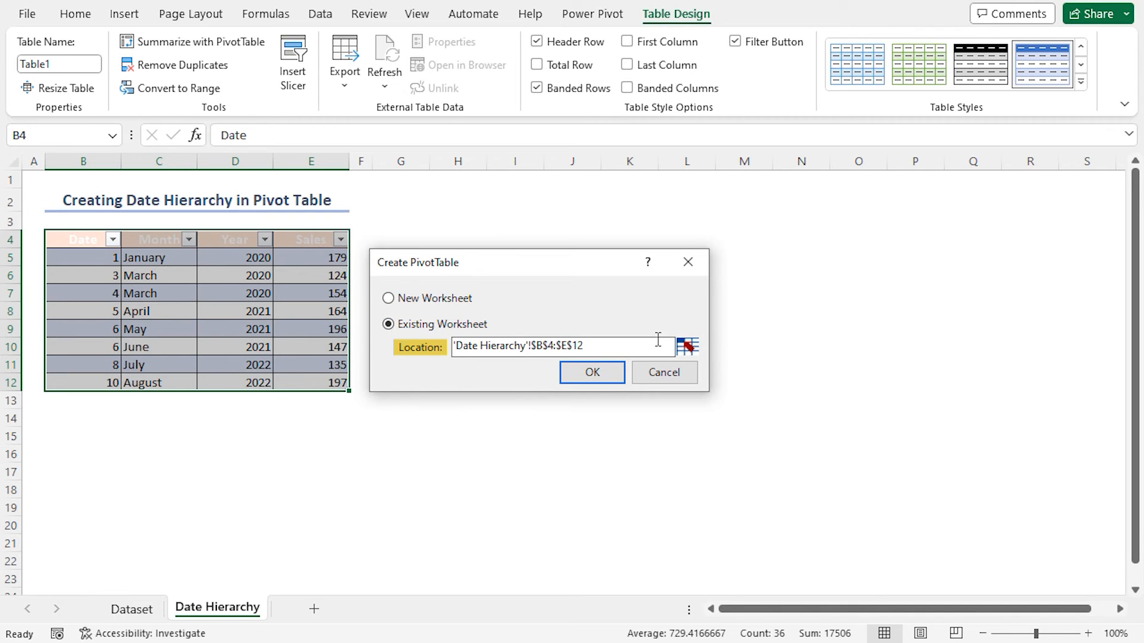
click(686, 346)
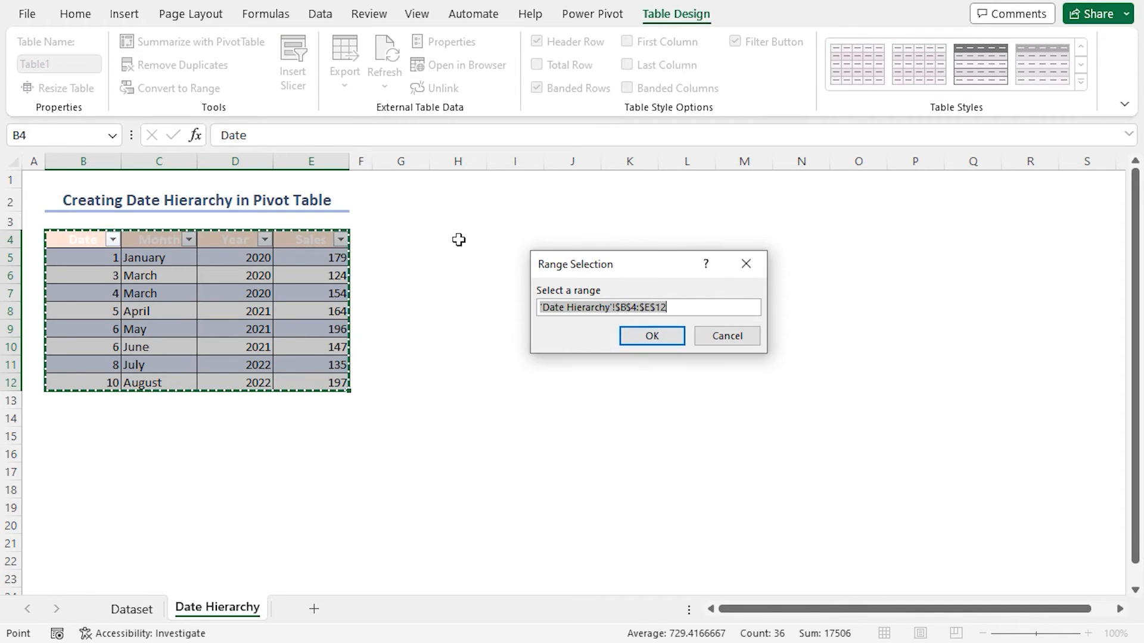
click(686, 345)
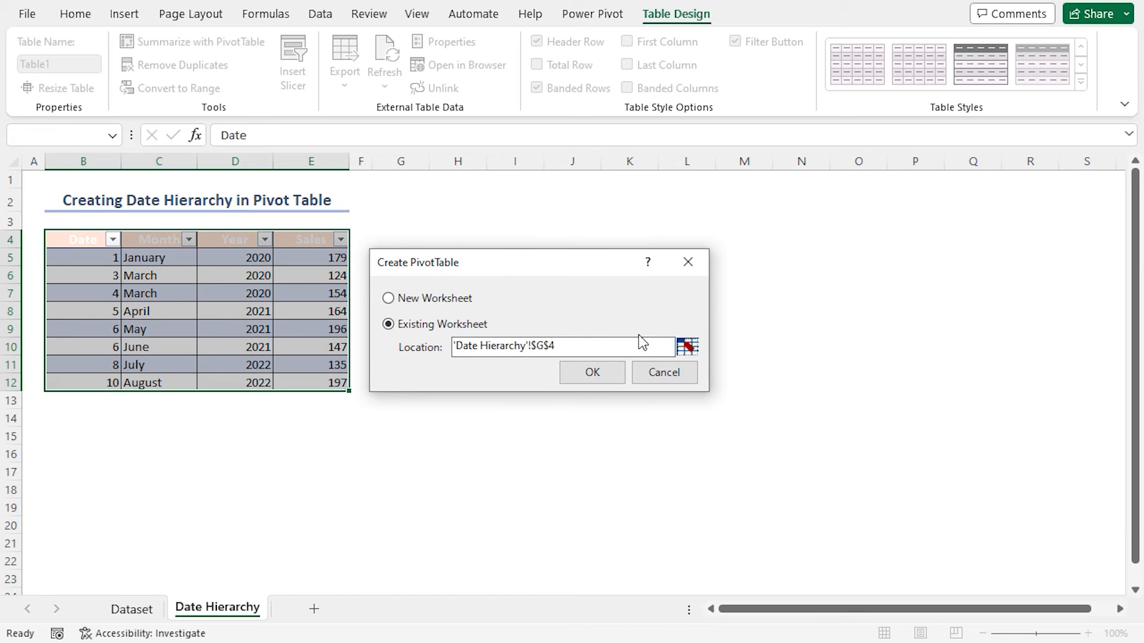
mouse_move(591, 372)
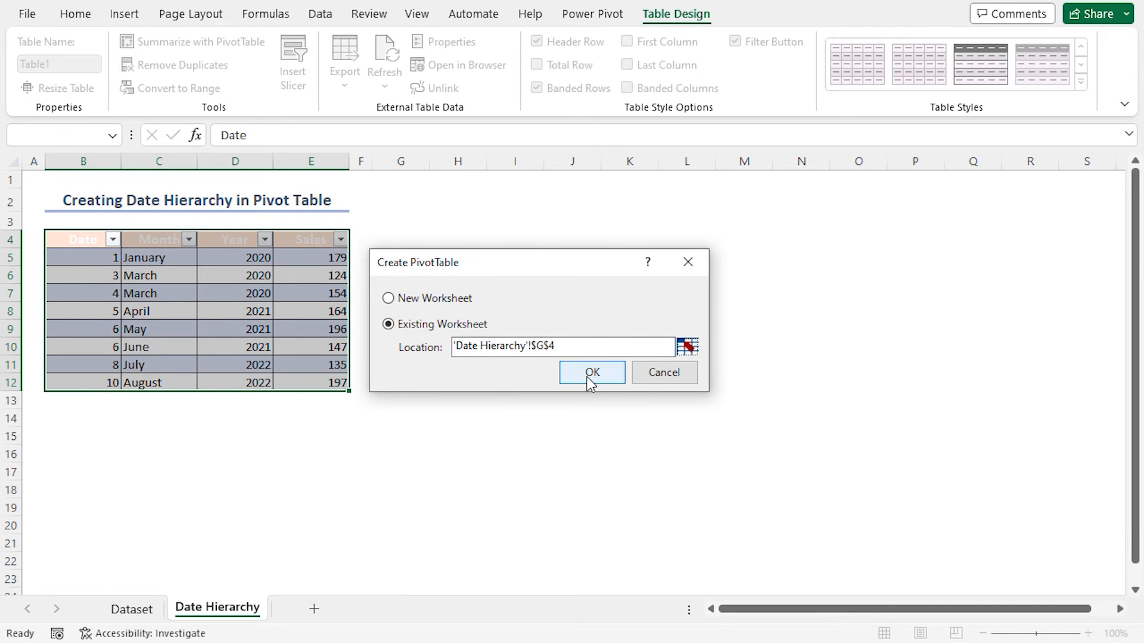
click(591, 372)
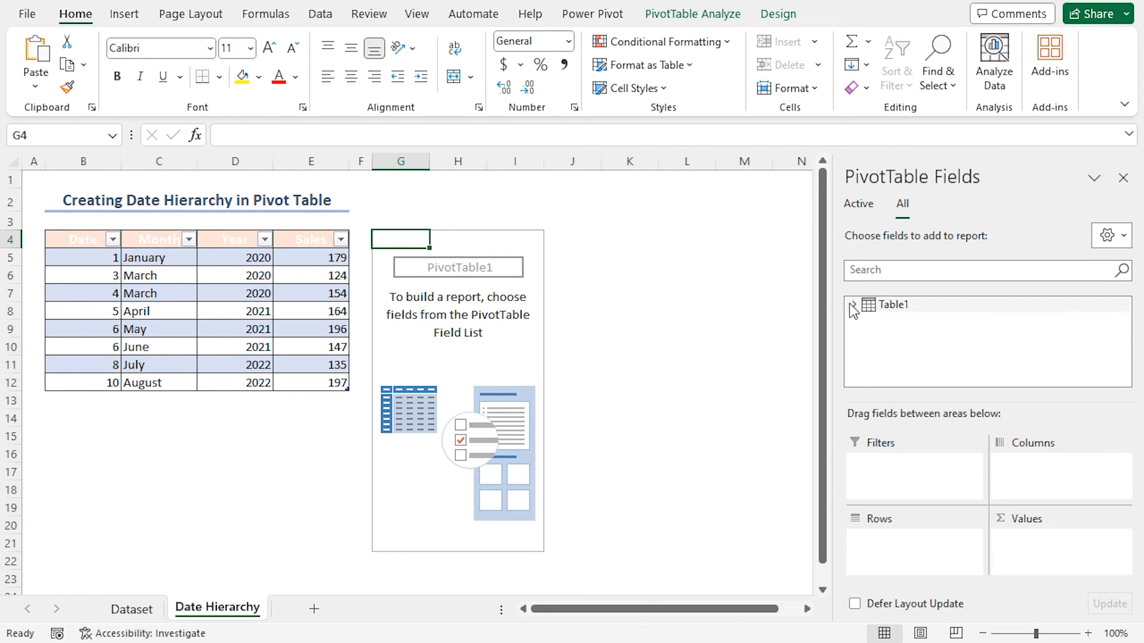
Step: Put Date Hierarchy in Rows and Sum of Sales in Values, totalling 1296 across 2020–2022
click(853, 305)
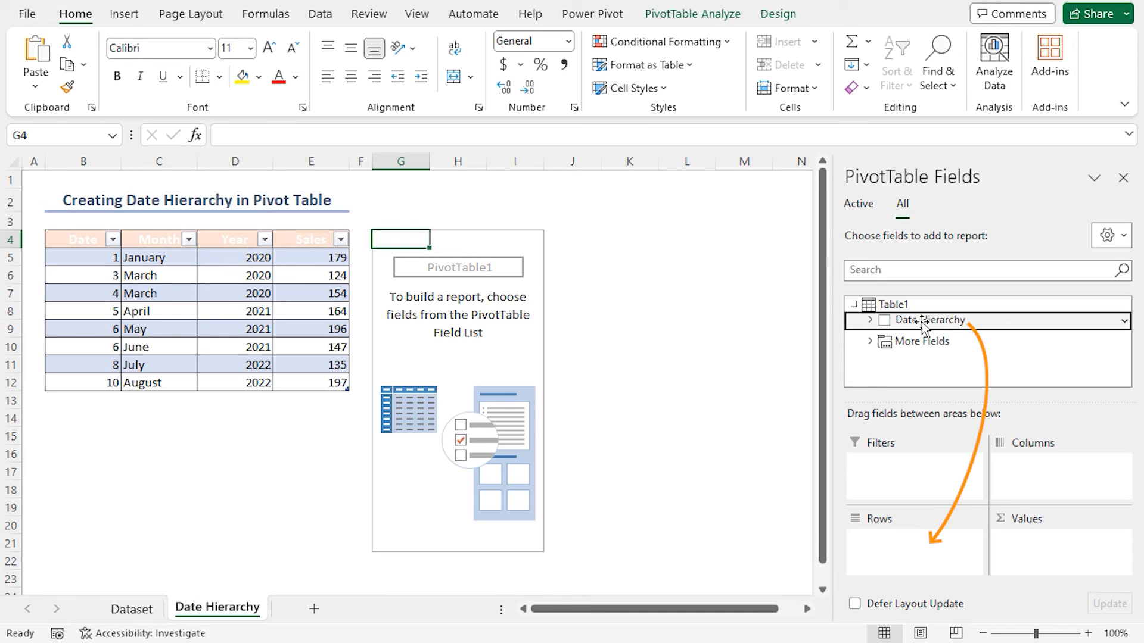
click(885, 319)
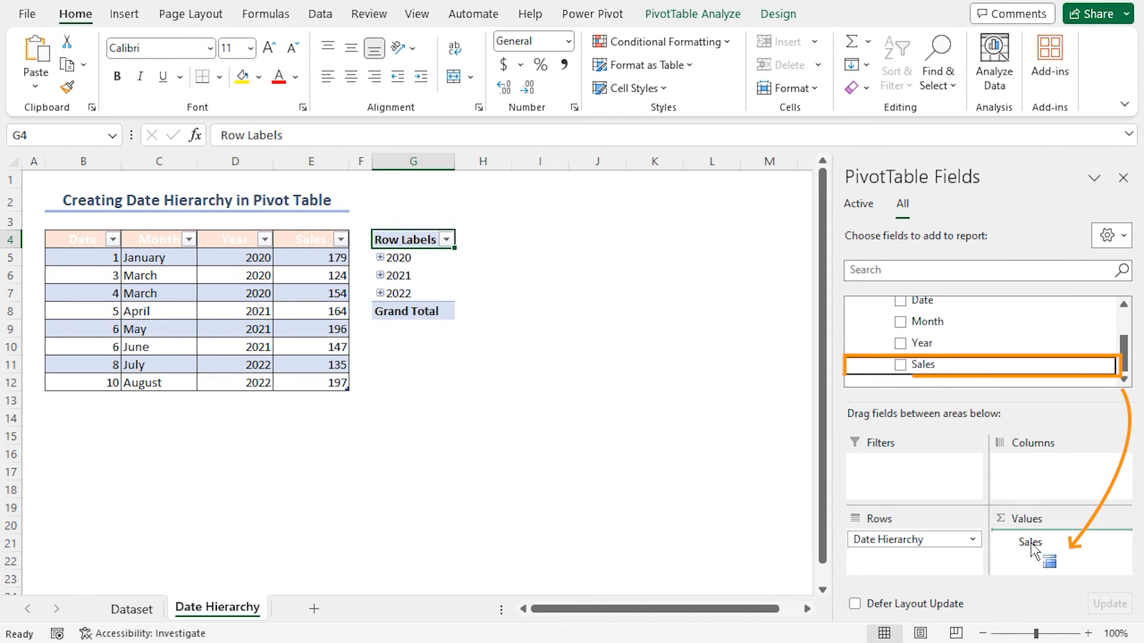
click(900, 365)
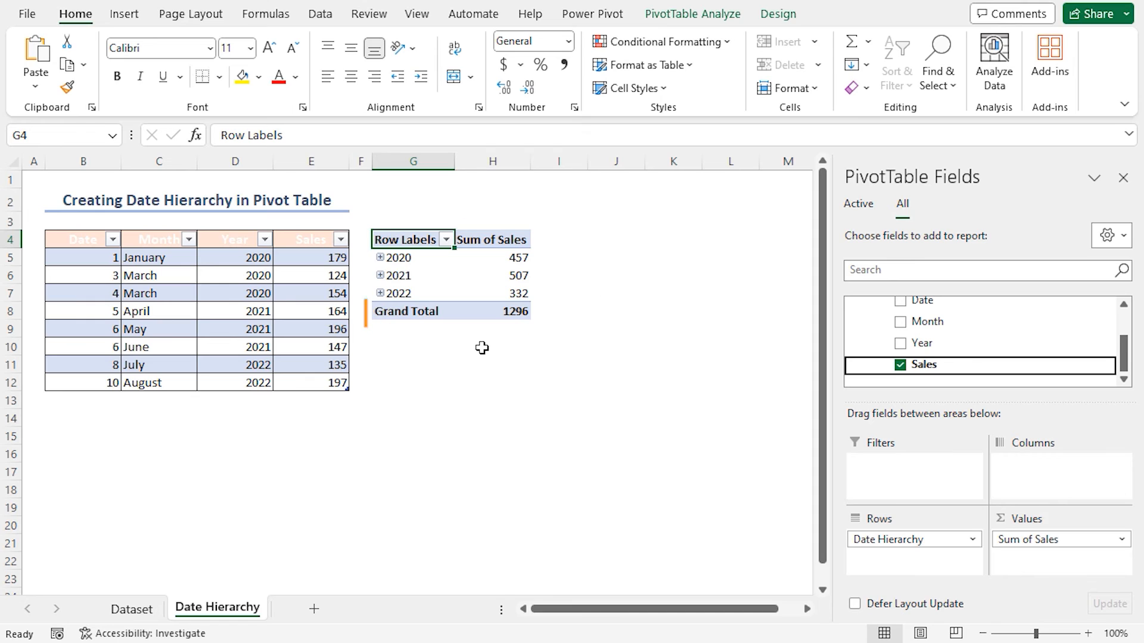
mouse_move(380, 257)
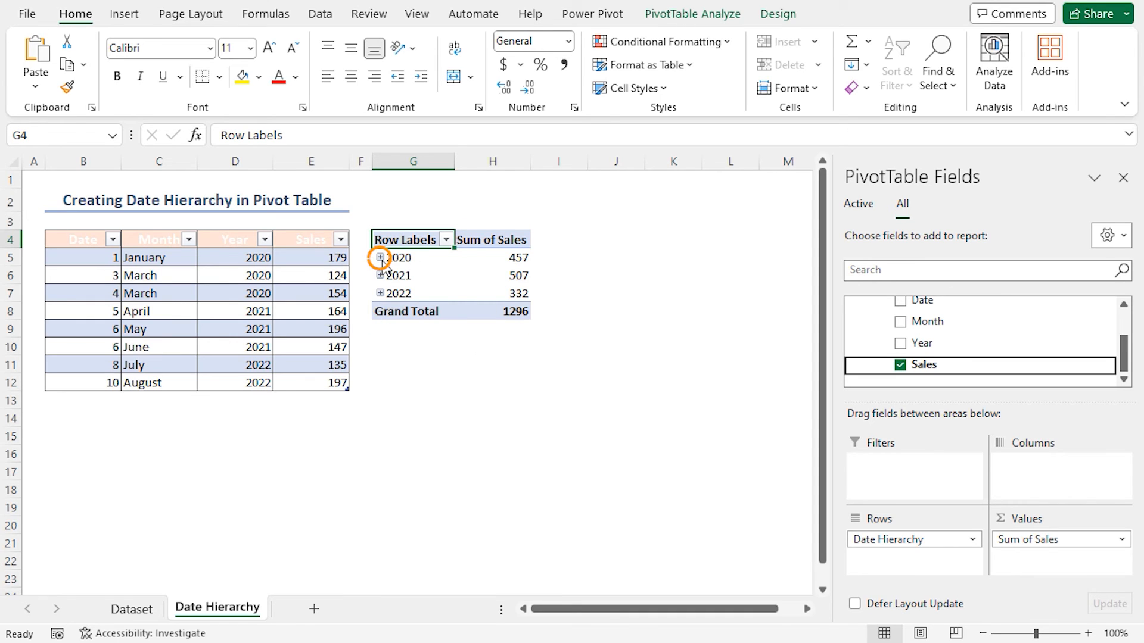
Step: Expand 2020, then January and March, down to individual dates
click(379, 257)
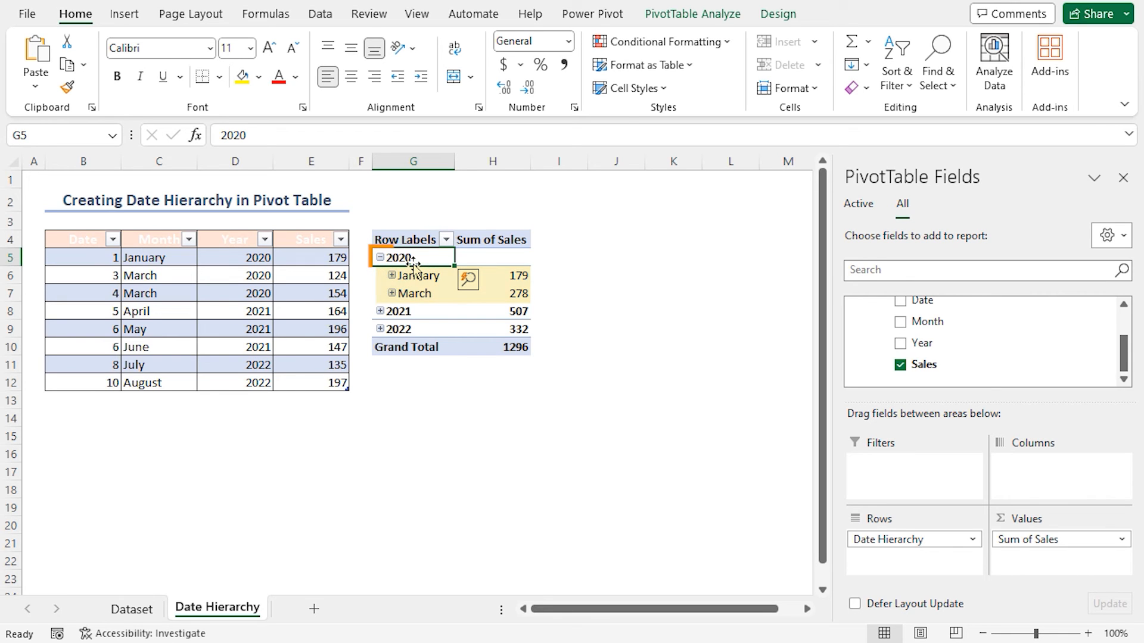
click(390, 276)
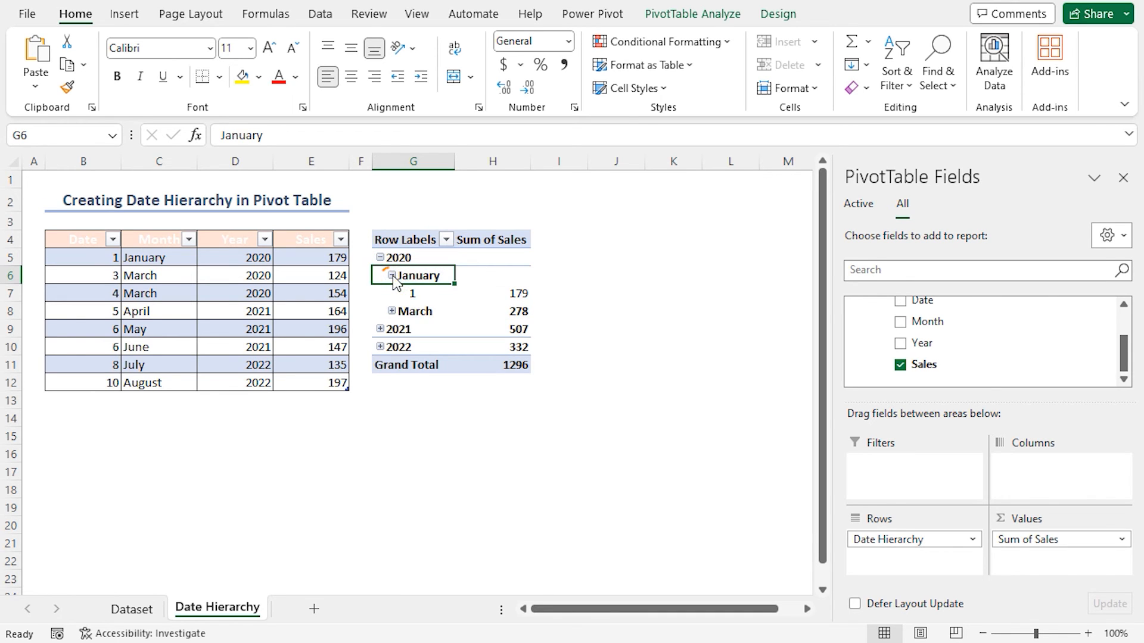
click(392, 311)
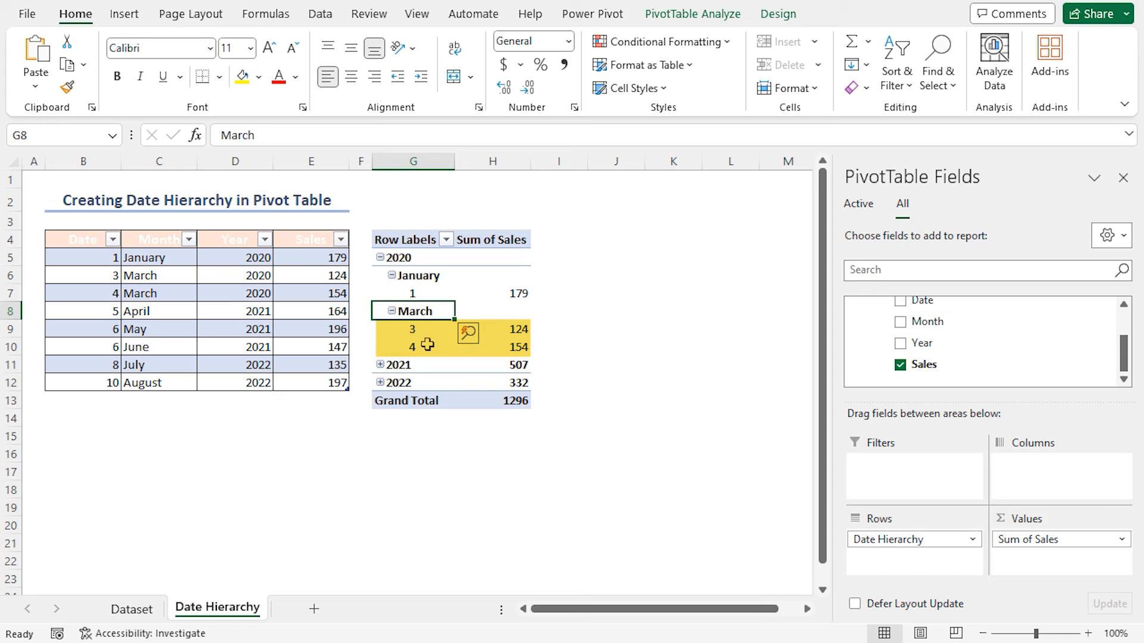